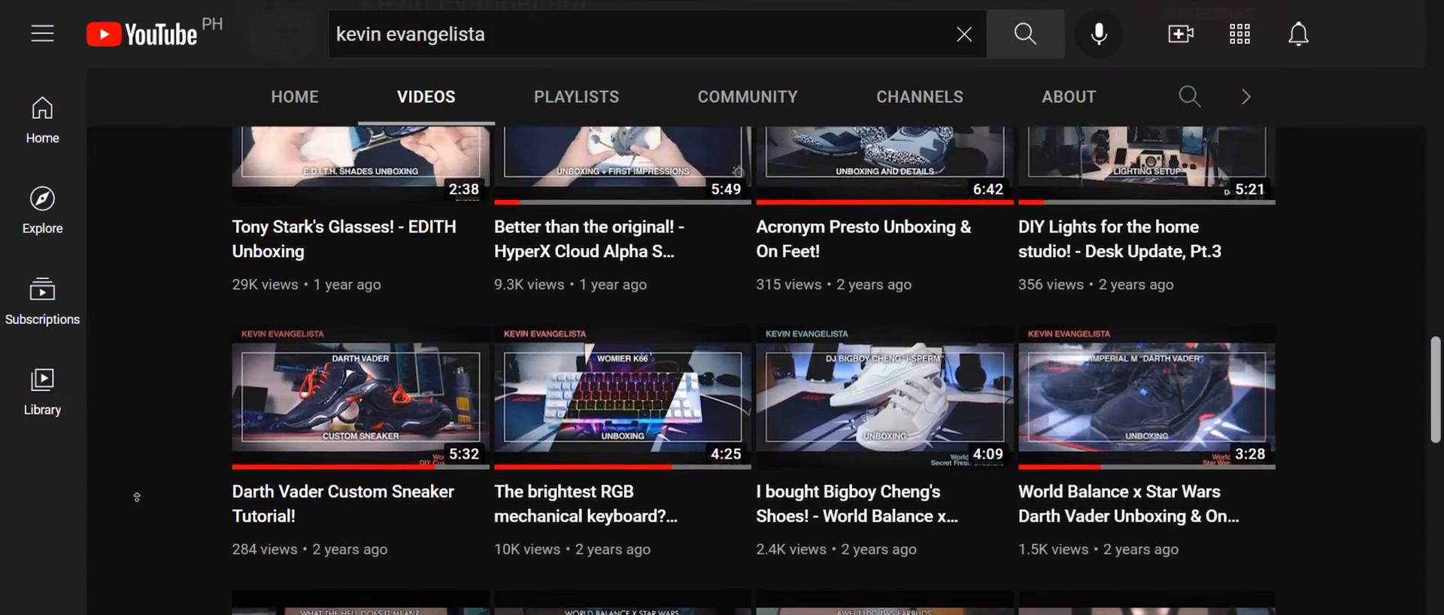
Step: Scroll back to the top of the channel's Videos tab to show the banner and Subscribe button
scroll(up, 3)
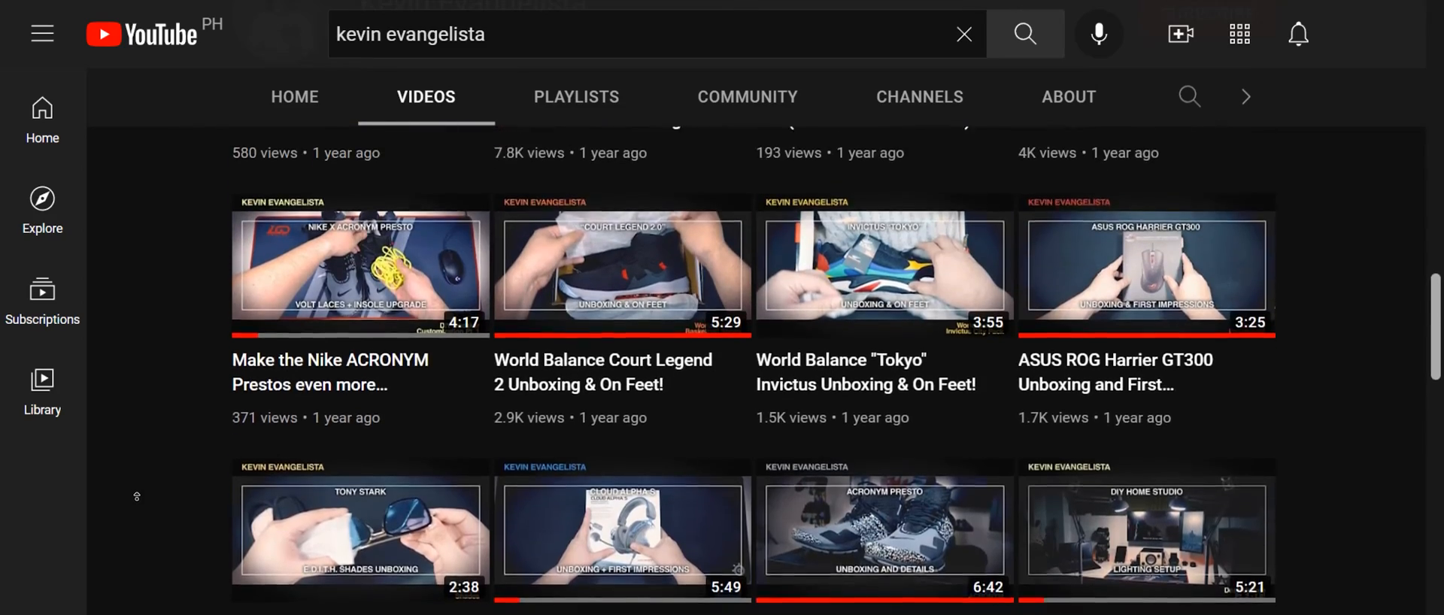
scroll(down, 3)
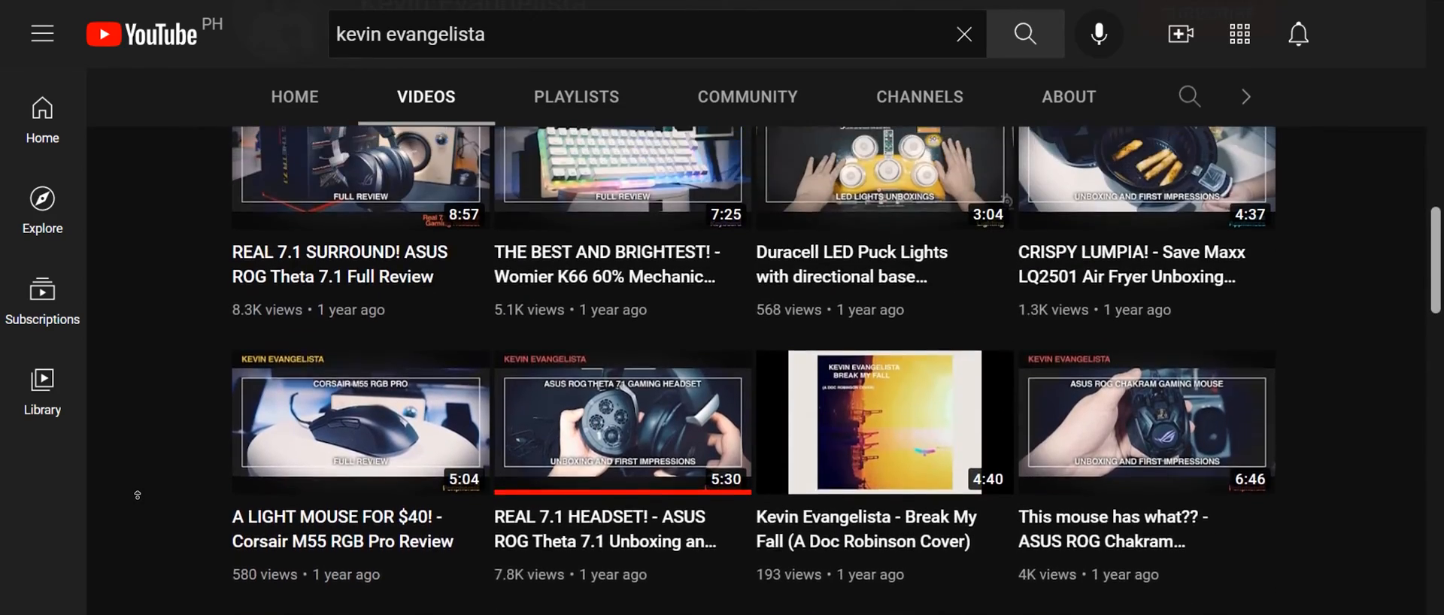
scroll(down, 3)
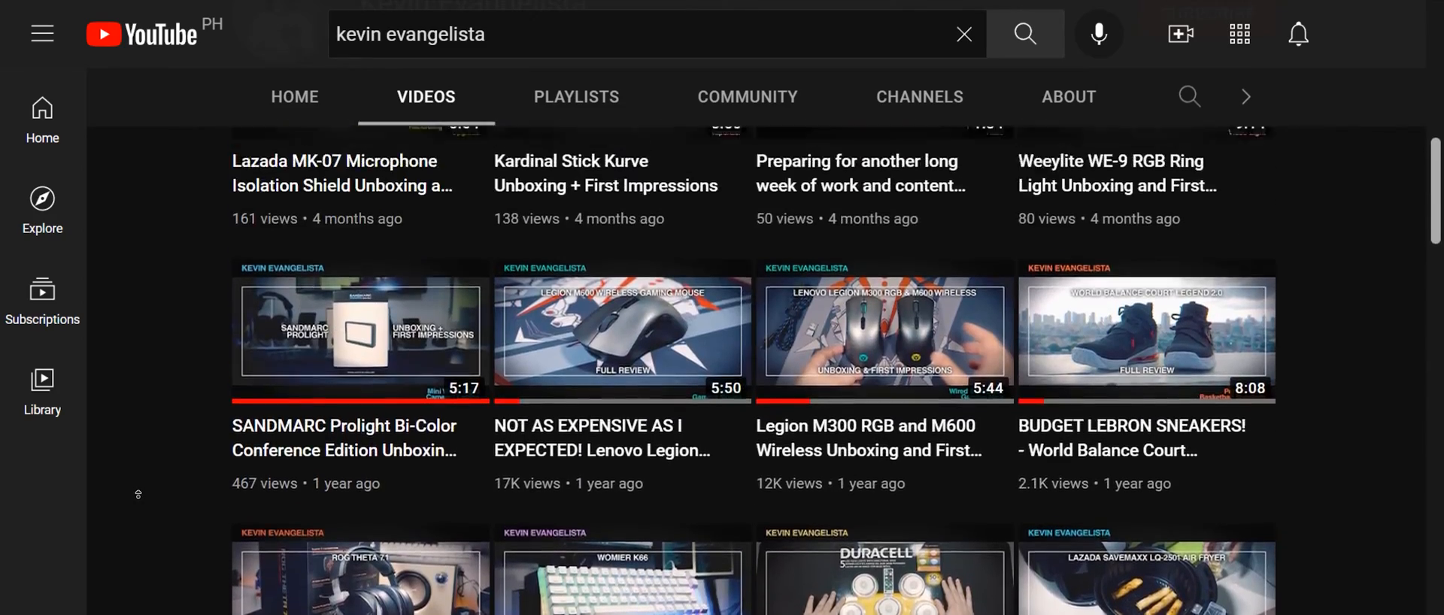
scroll(up, 3)
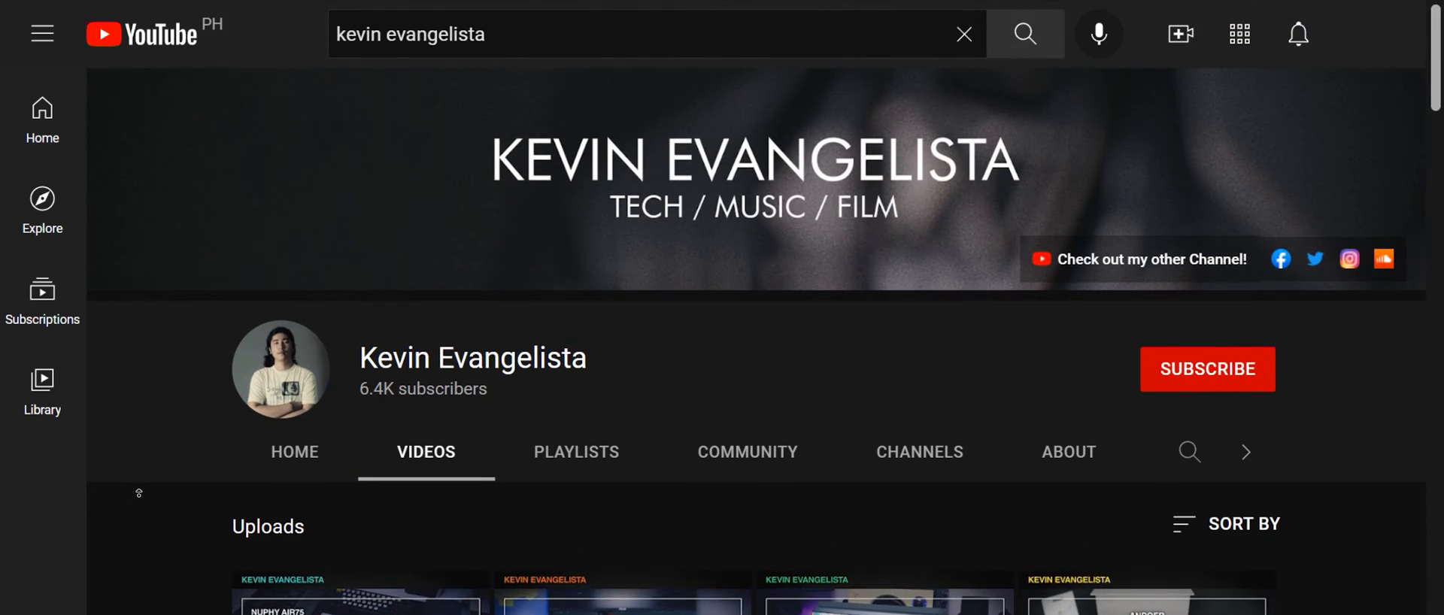
click(1206, 370)
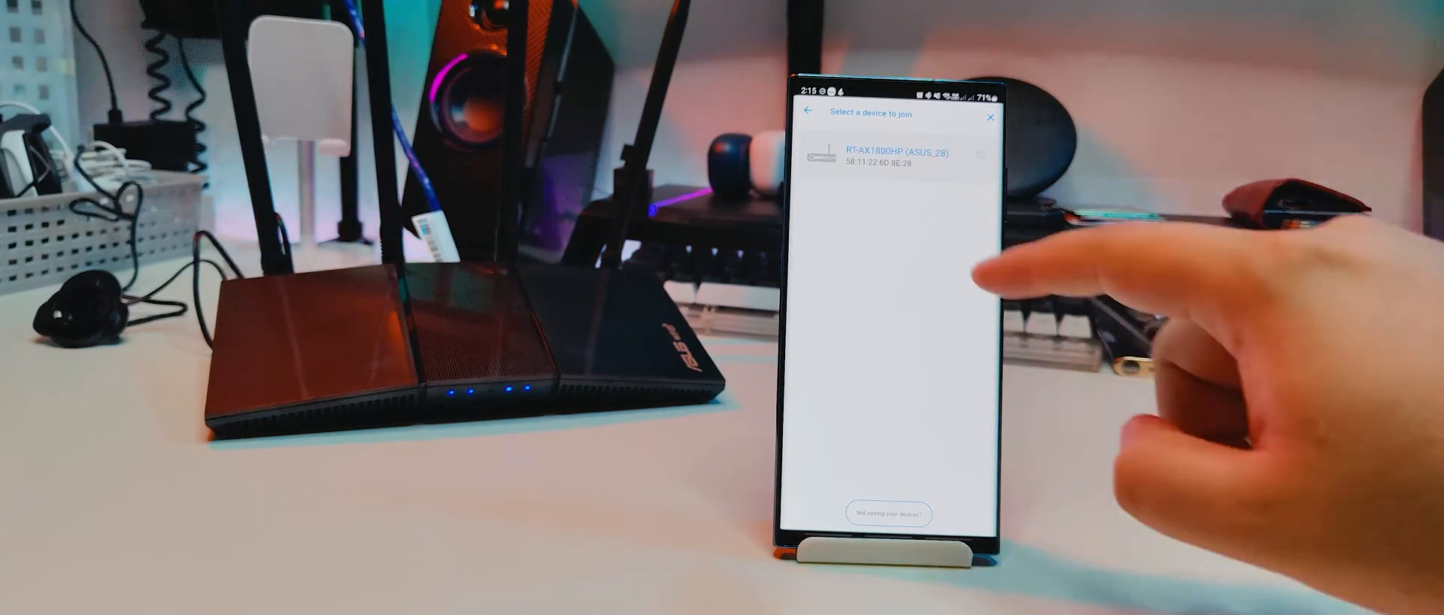
Step: Select RT-AX1800HP, apply it to the AiMesh system, and finish on the AiMesh WiFi System screen
click(891, 159)
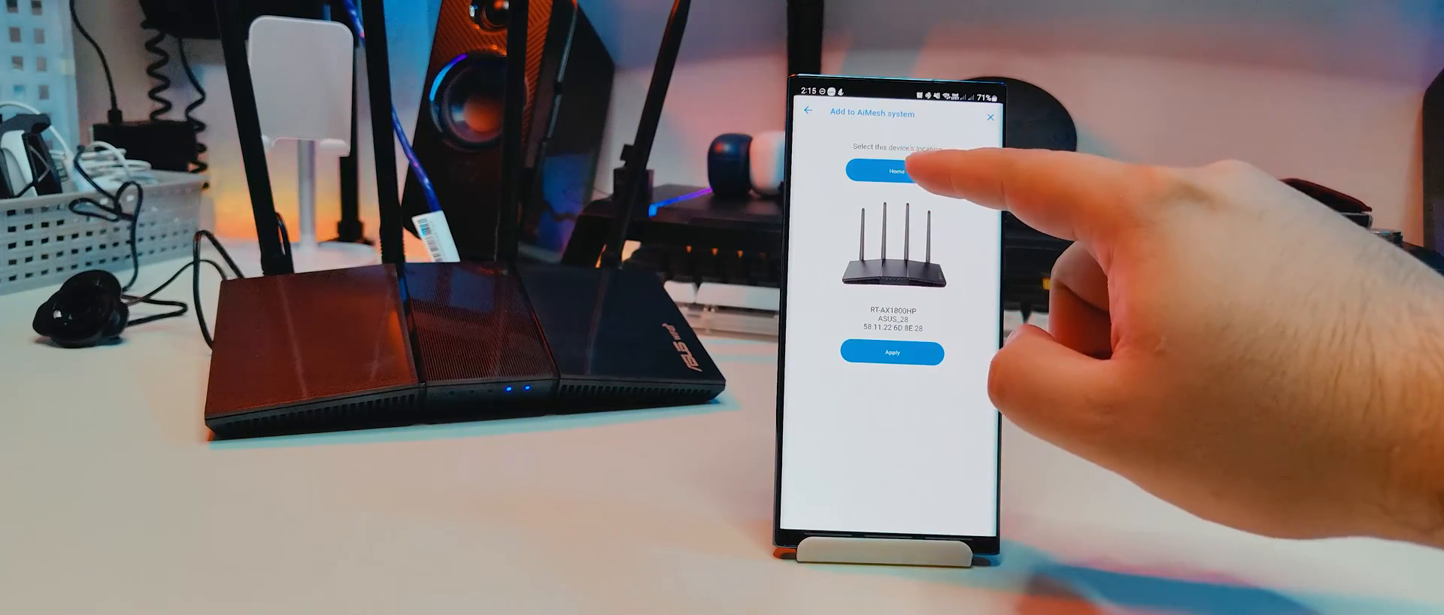
click(891, 352)
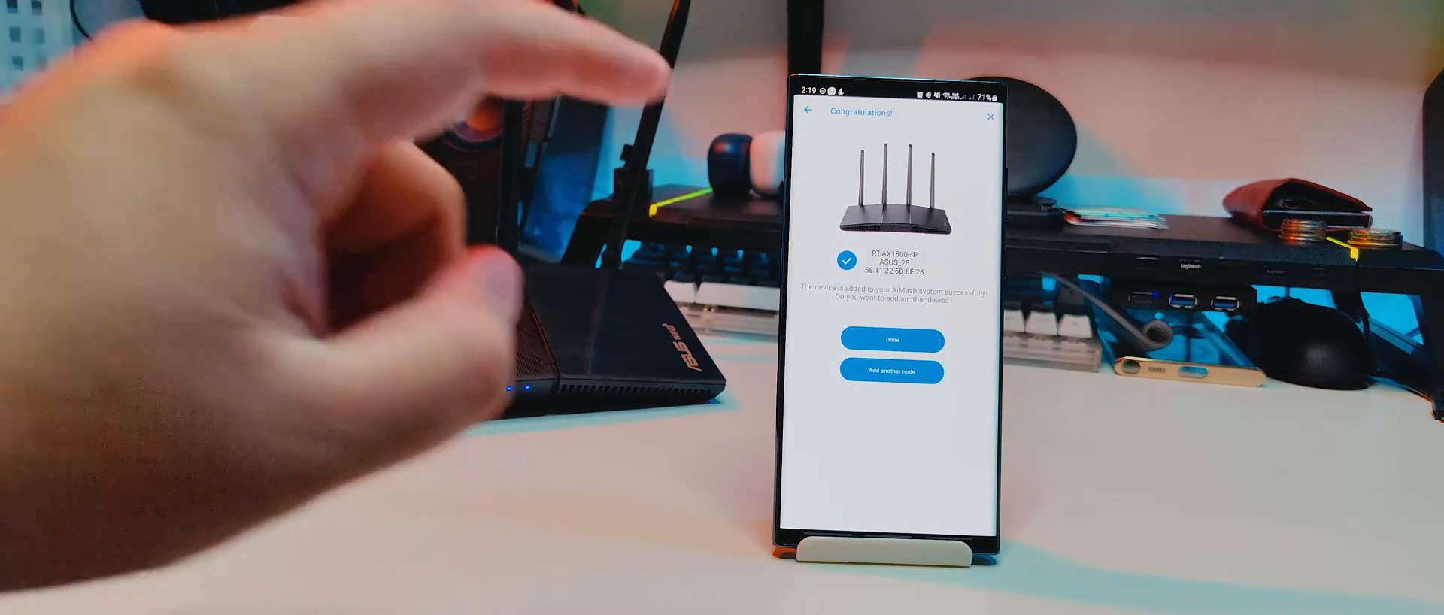
click(890, 340)
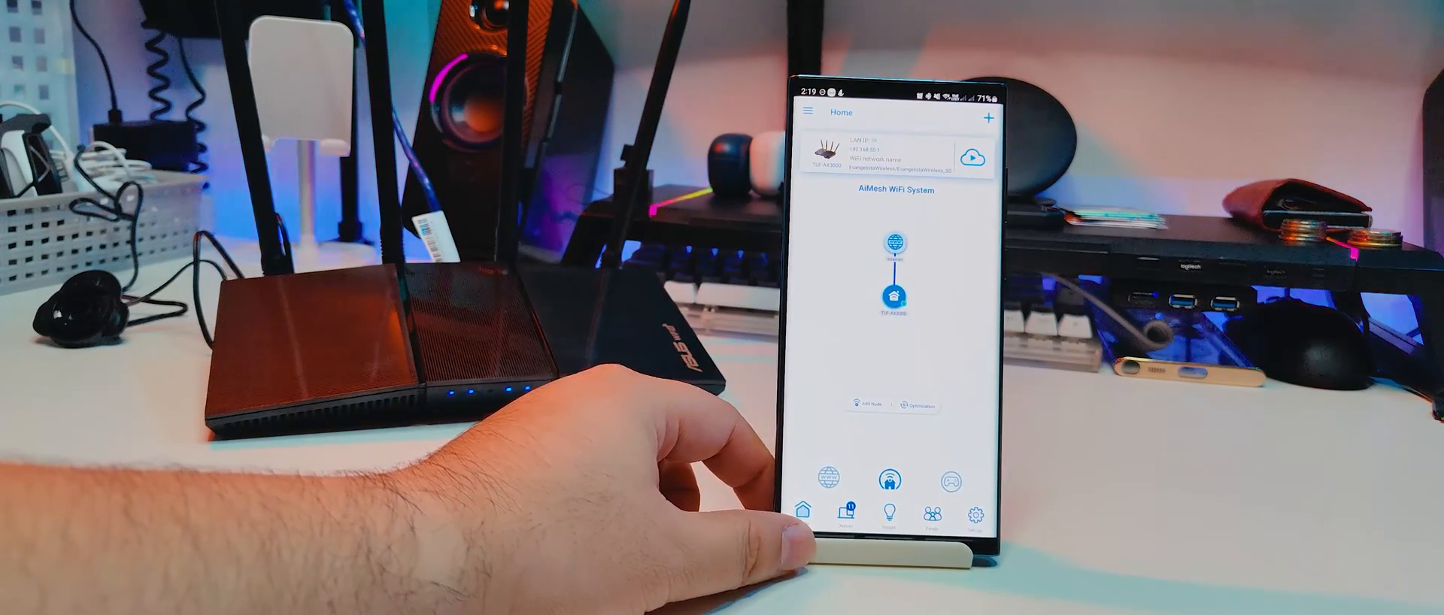